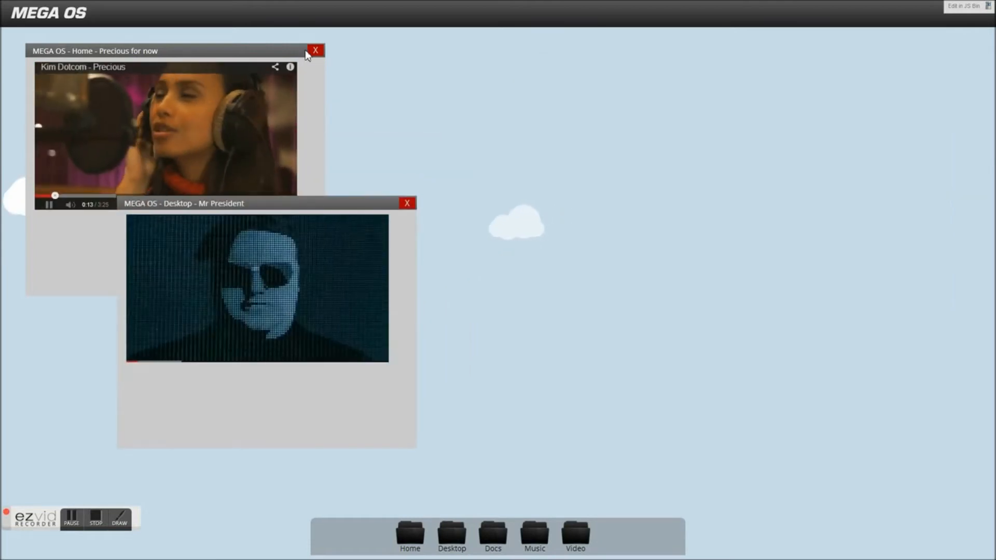
Close the Home - Precious video window
{"action": "left_click", "coordinate": [315, 50]}
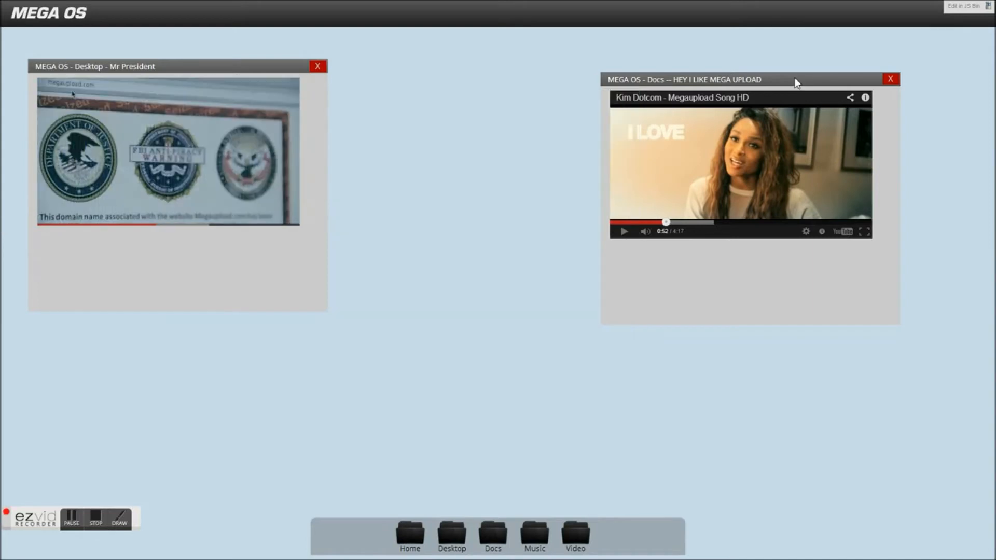
Close the 'HEY I LIKE MEGA UPLOAD' window and pick the FTW stamp from Tools
{"action": "left_click", "coordinate": [890, 79]}
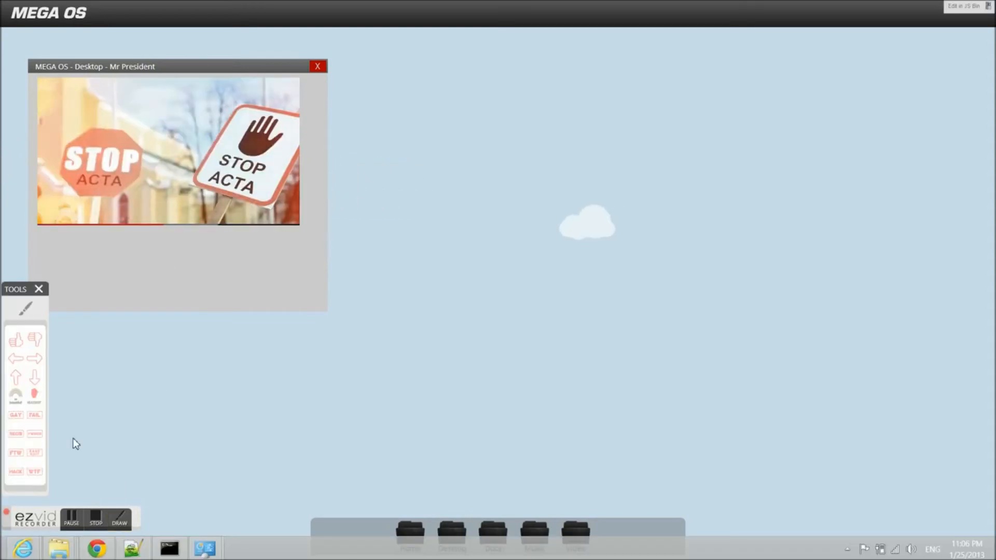
{"action": "left_click", "coordinate": [15, 452]}
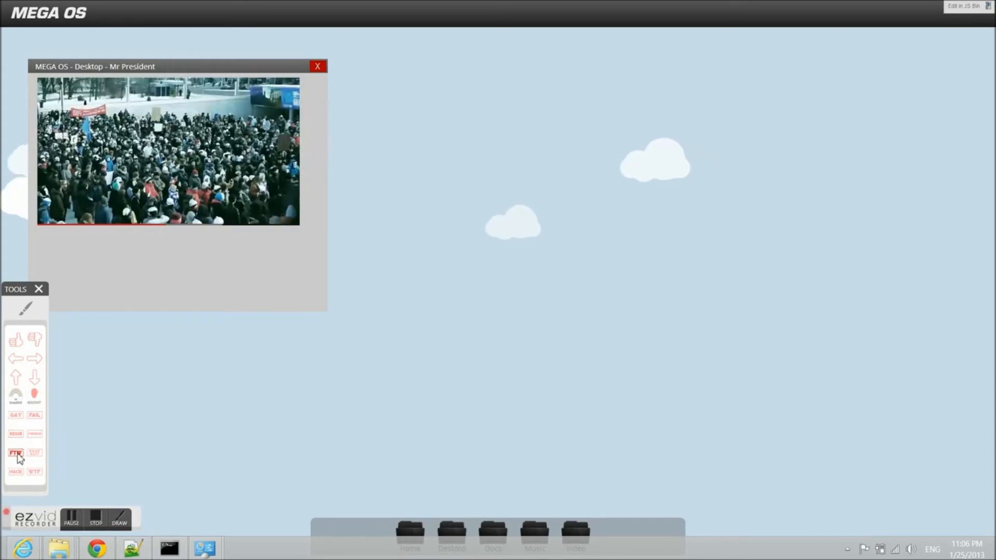
Place an FTW stamp on the desktop, then switch to the HACK stamp
{"action": "left_click", "coordinate": [15, 452]}
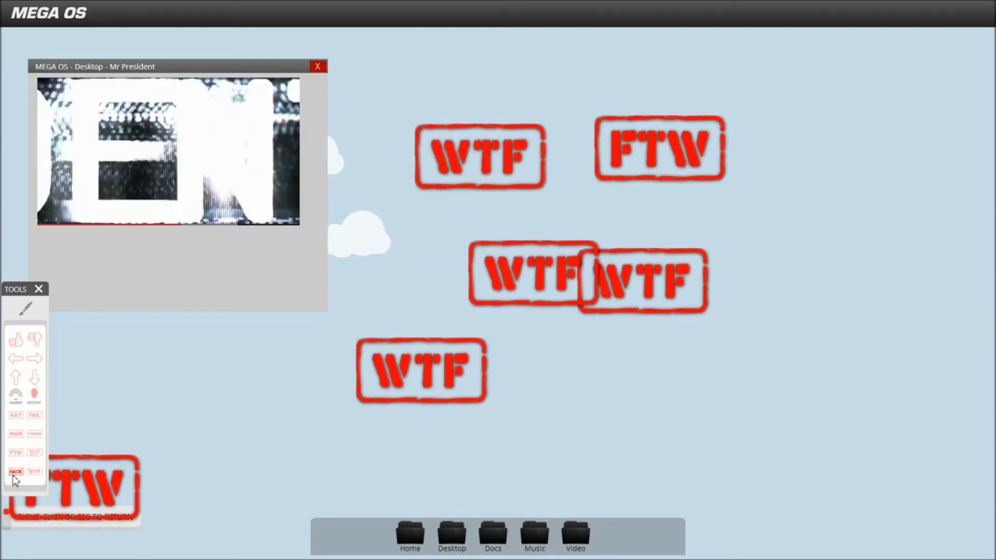
{"action": "left_click", "coordinate": [15, 471]}
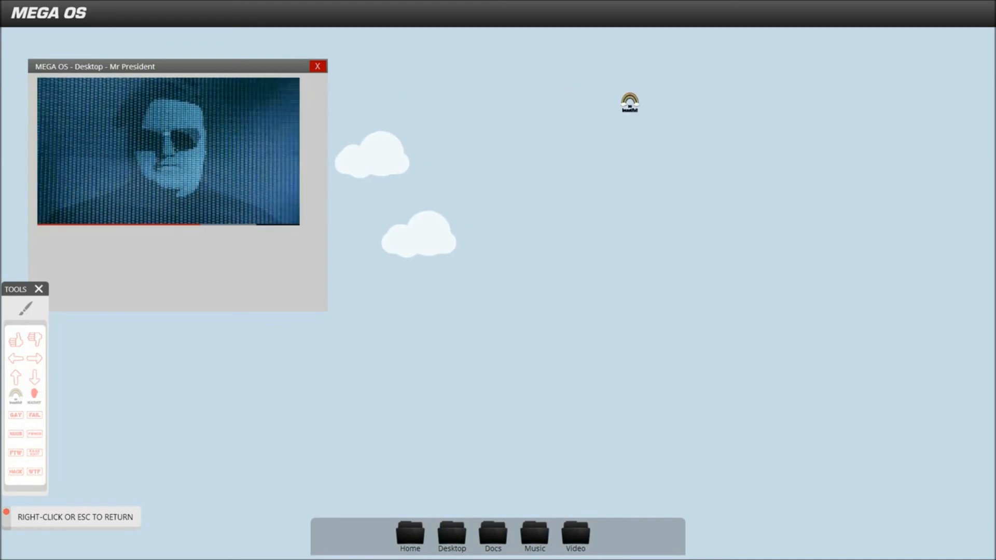
Close the Desktop - Mr President video window, leaving the desktop empty
{"action": "left_click", "coordinate": [629, 102]}
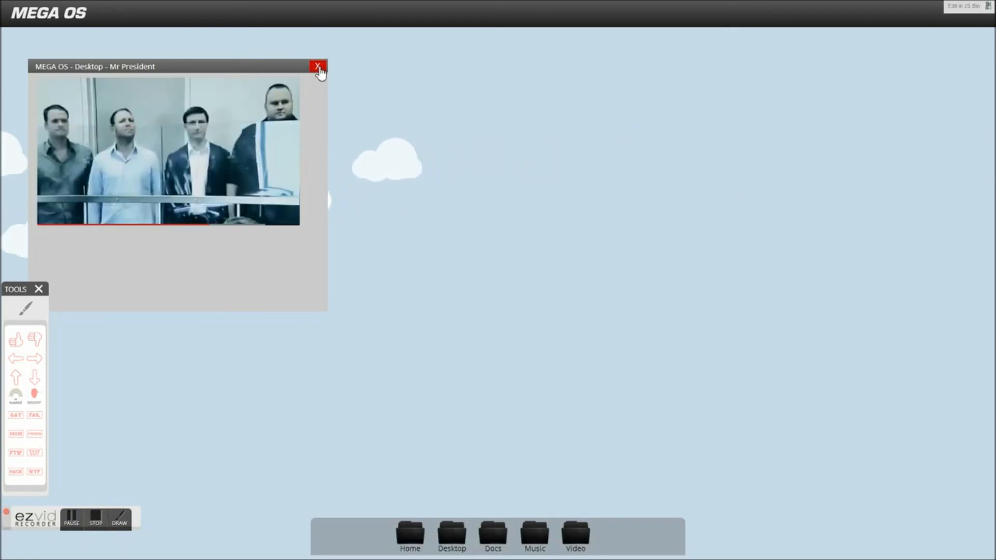
{"action": "left_click", "coordinate": [320, 67]}
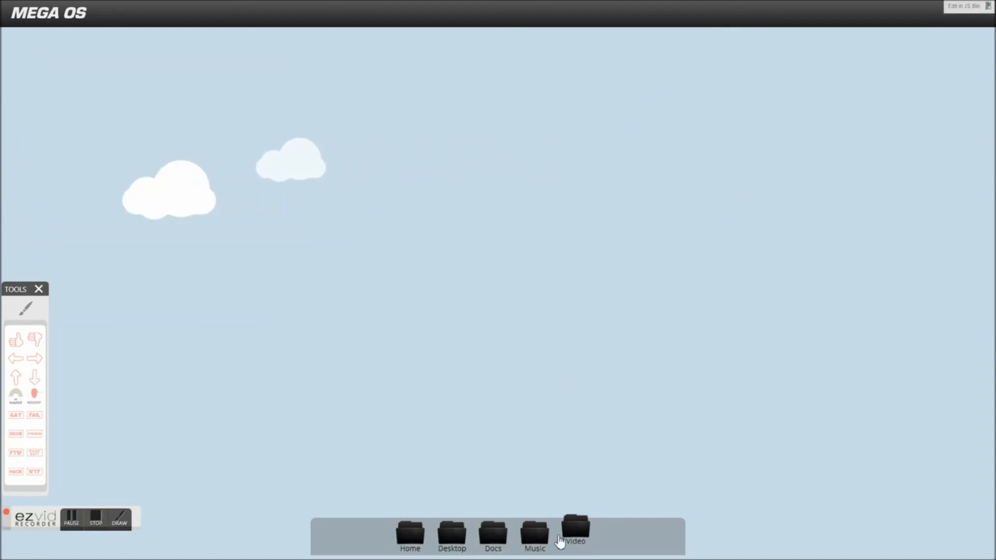